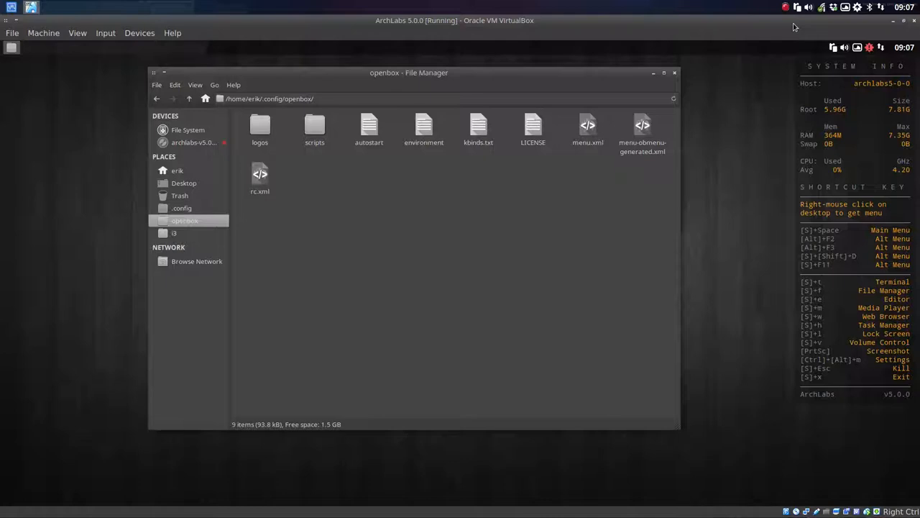
Select the scripts folder and autostart file, then close the openbox folder window.
click(314, 129)
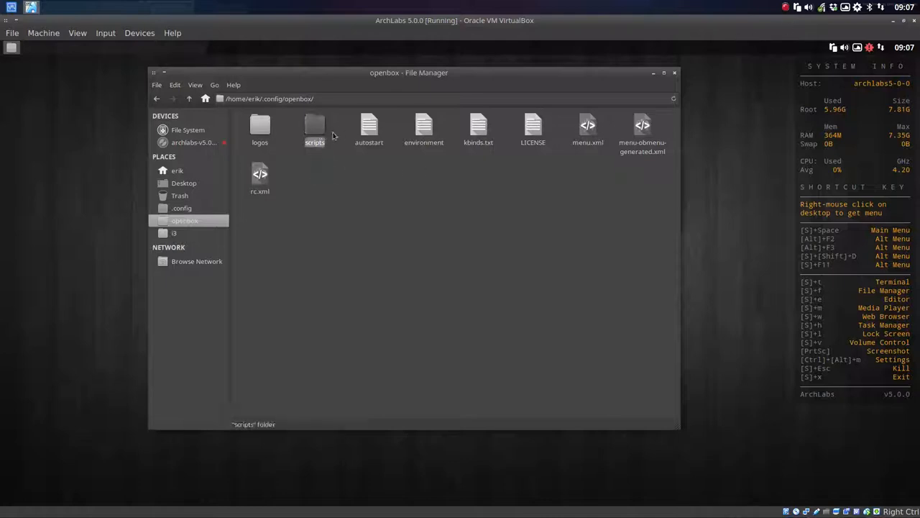
click(368, 130)
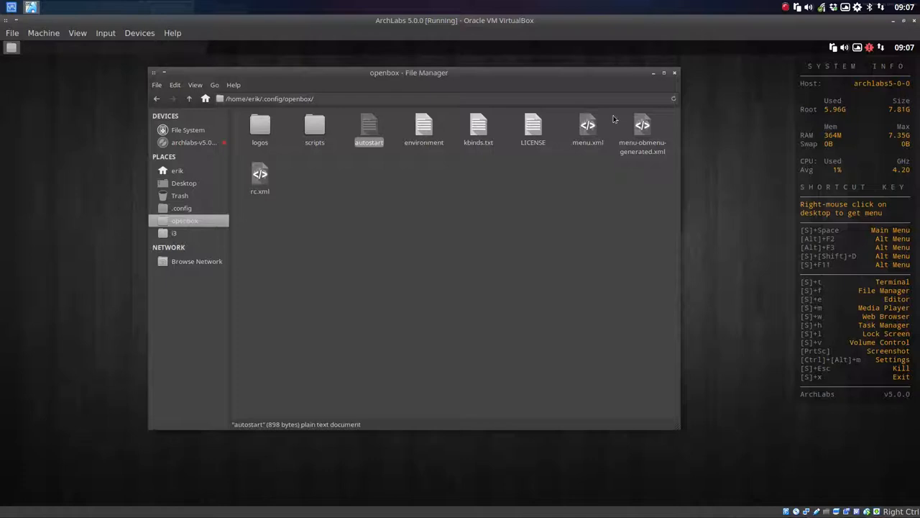
click(674, 72)
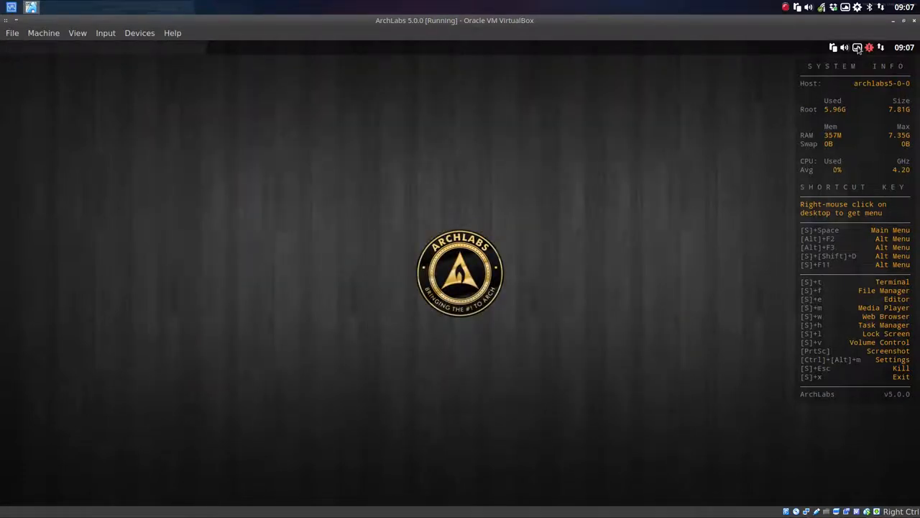
Advance Variety to the next wallpaper and bring up the Wallpaper Selector thumbnails.
click(857, 48)
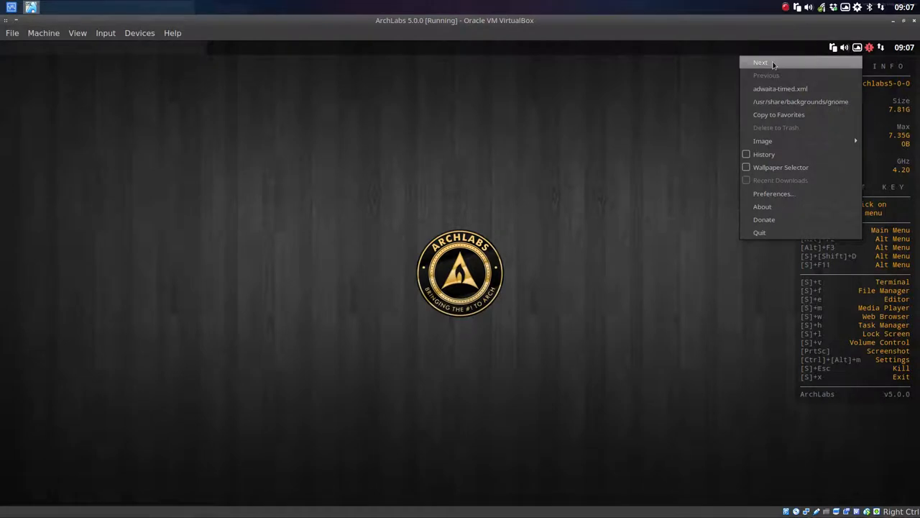
click(760, 61)
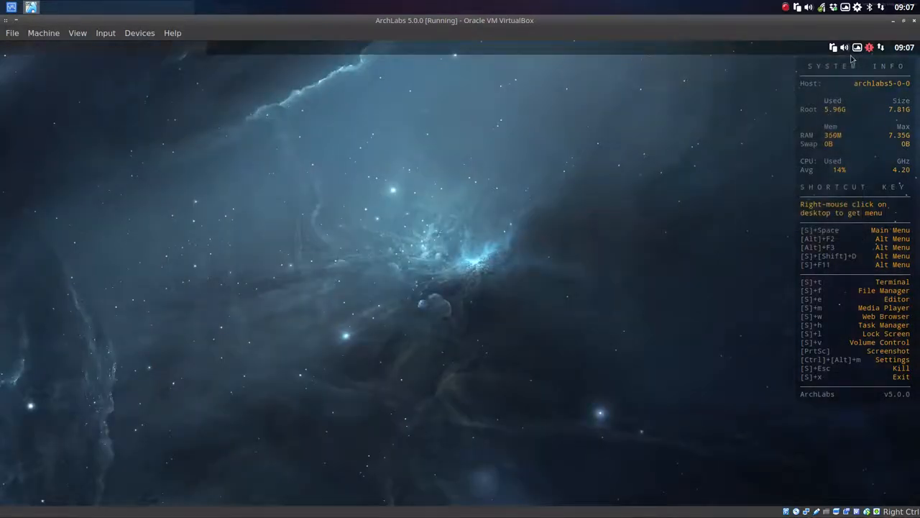
right_click(857, 47)
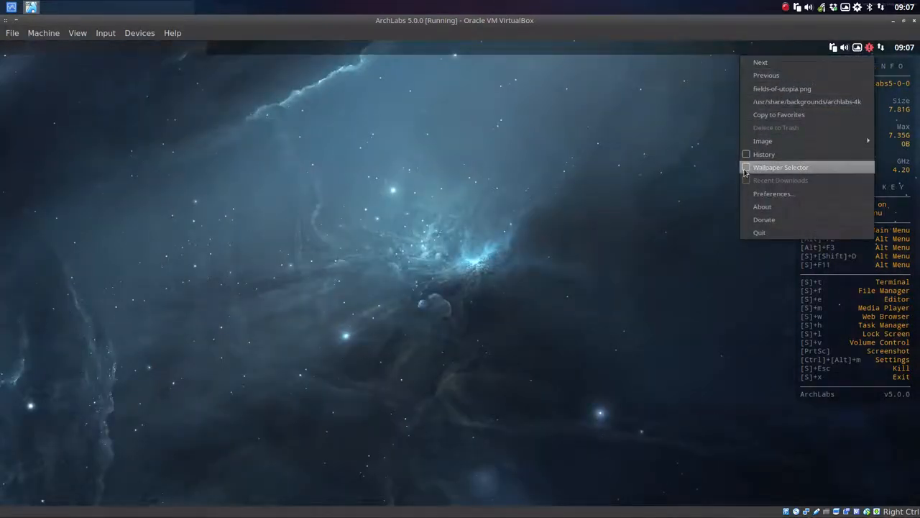
click(780, 167)
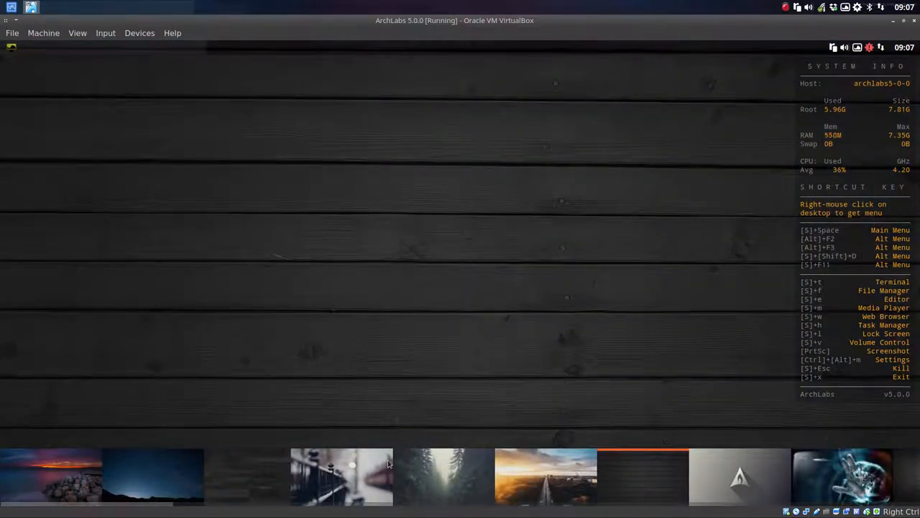
Set the glowing hand image as wallpaper and close the thumbnail strip.
click(443, 476)
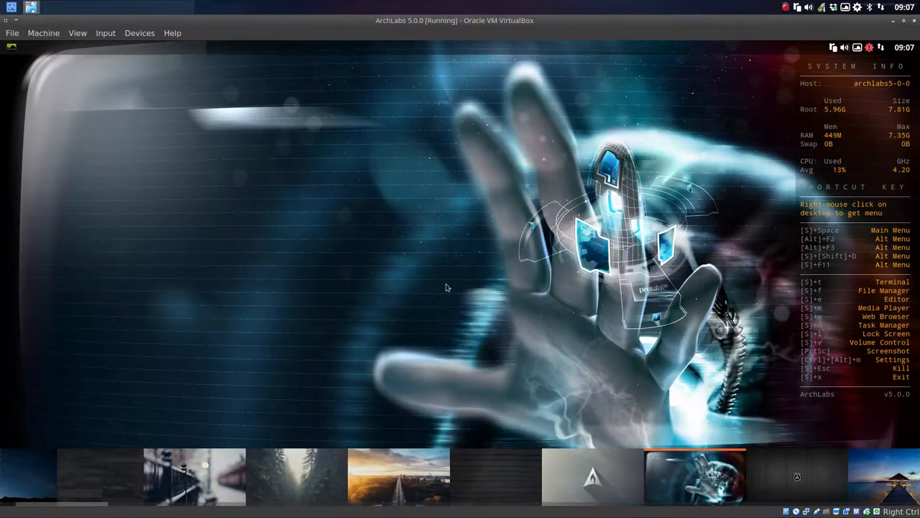
right_click(693, 475)
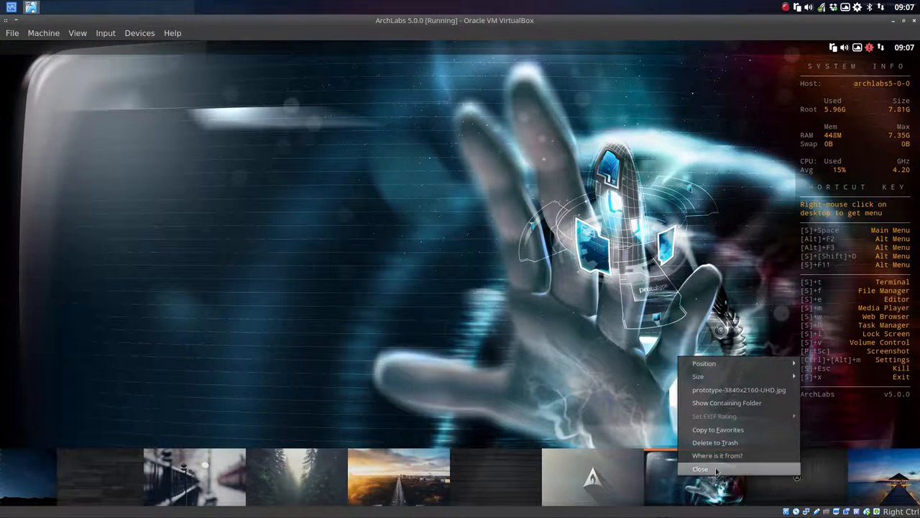
click(698, 469)
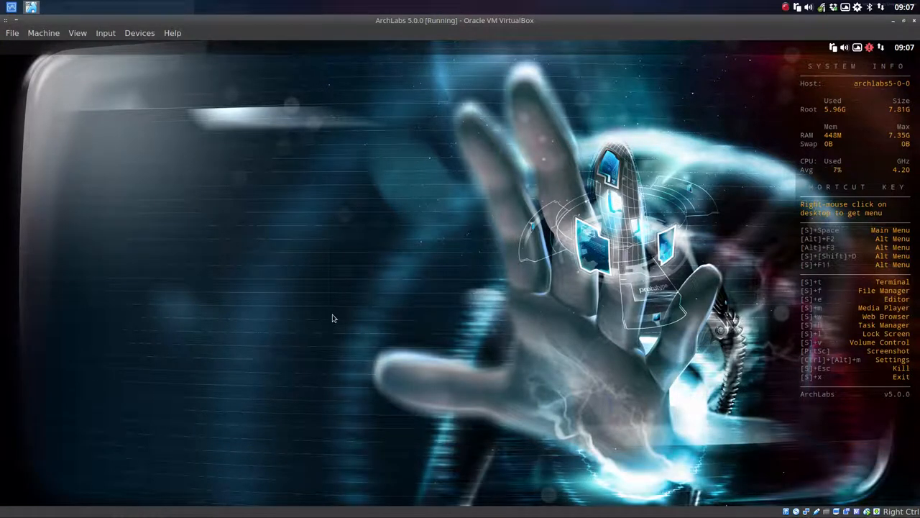
mouse_move(723, 132)
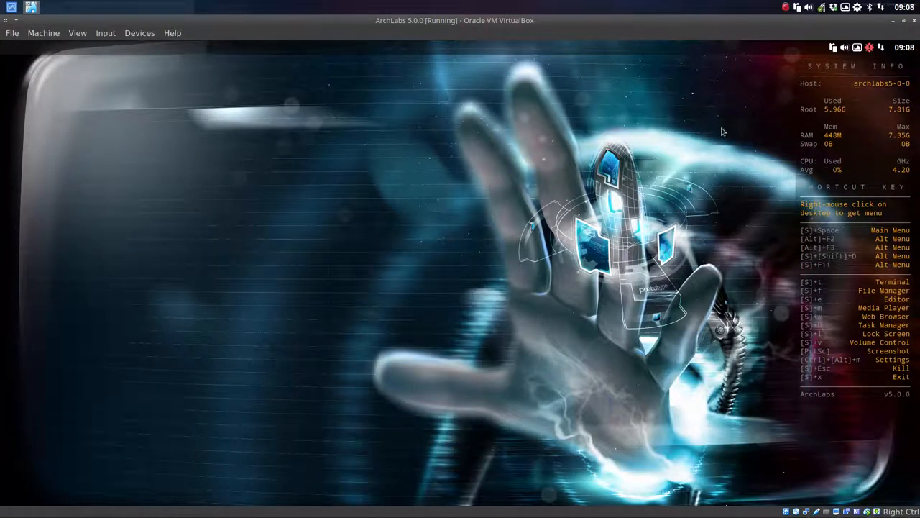
right_click(722, 132)
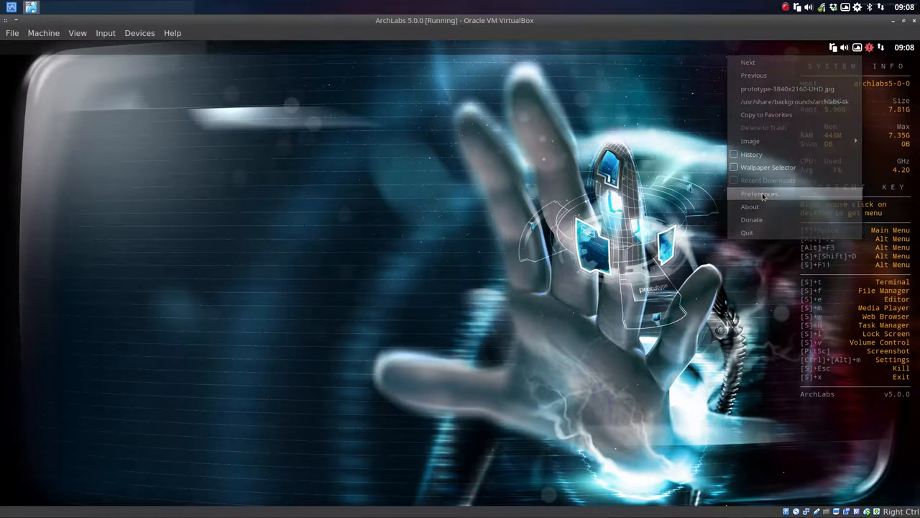
In Variety Preferences, toggle change-wallpaper-at-startup on and back off, then view Tips and tricks.
click(759, 193)
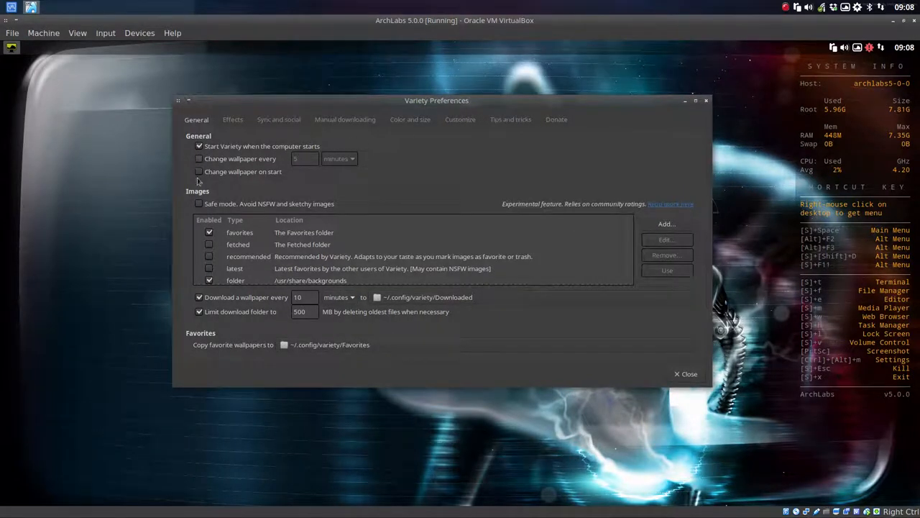
mouse_move(223, 170)
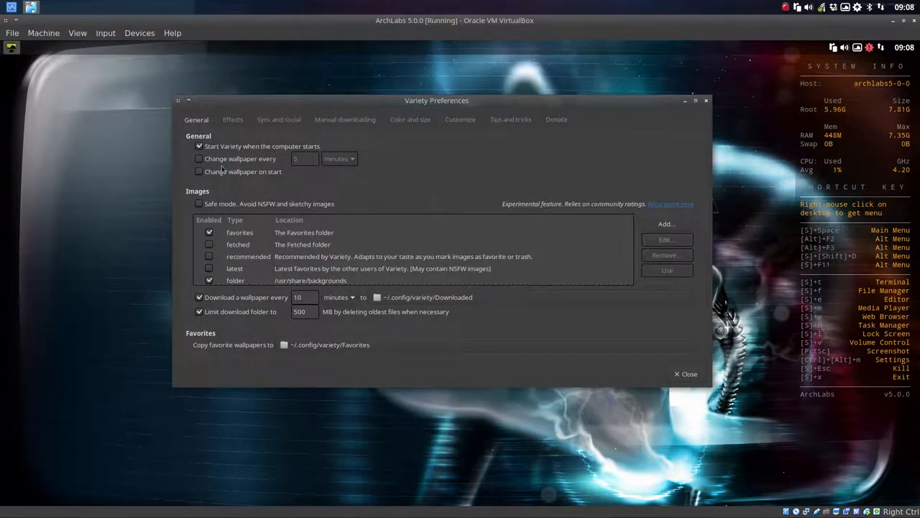
click(199, 171)
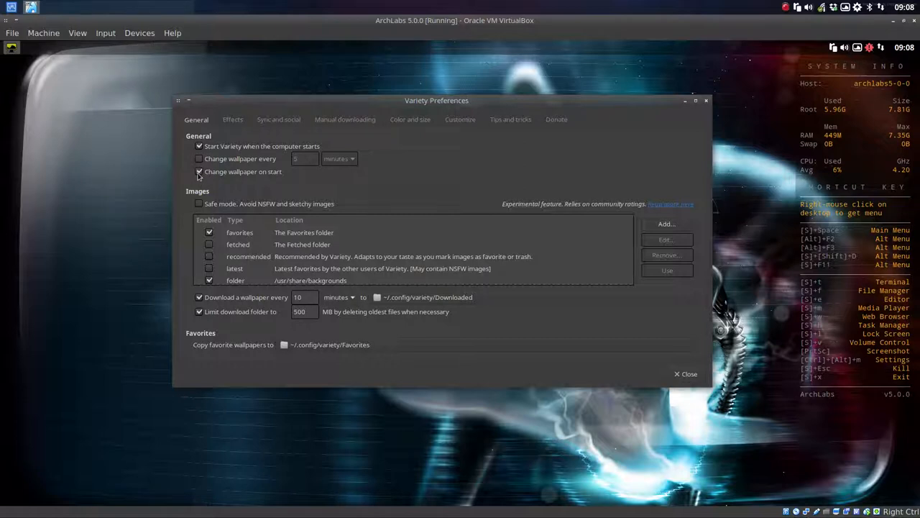
click(198, 171)
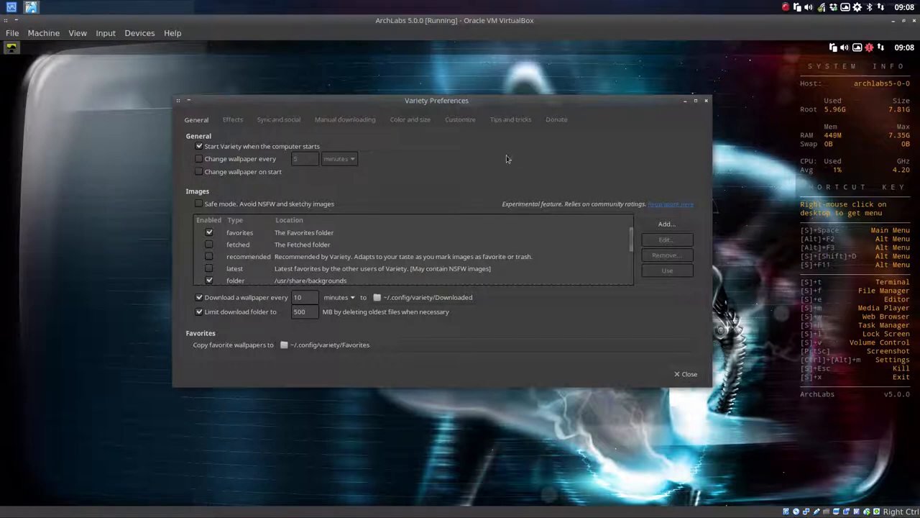
click(510, 119)
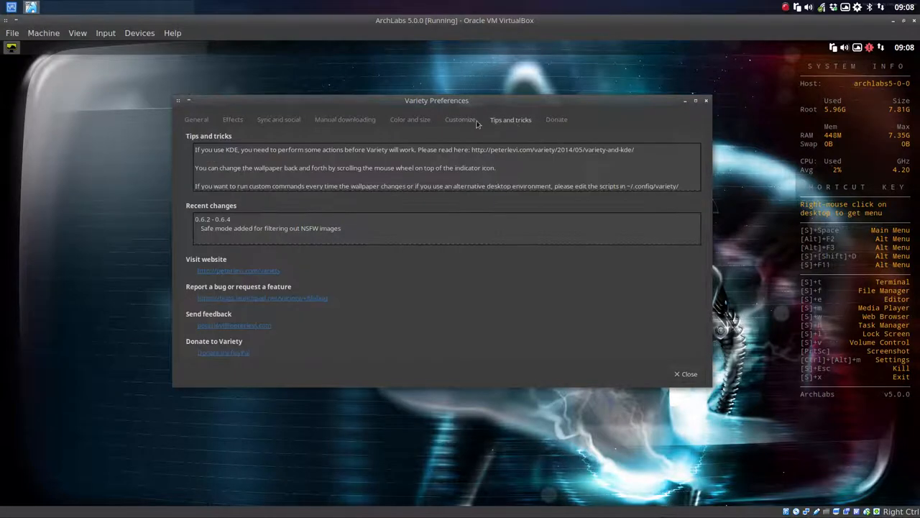
Browse the colour and size, Sync and social and General pages, then close the preferences.
click(409, 119)
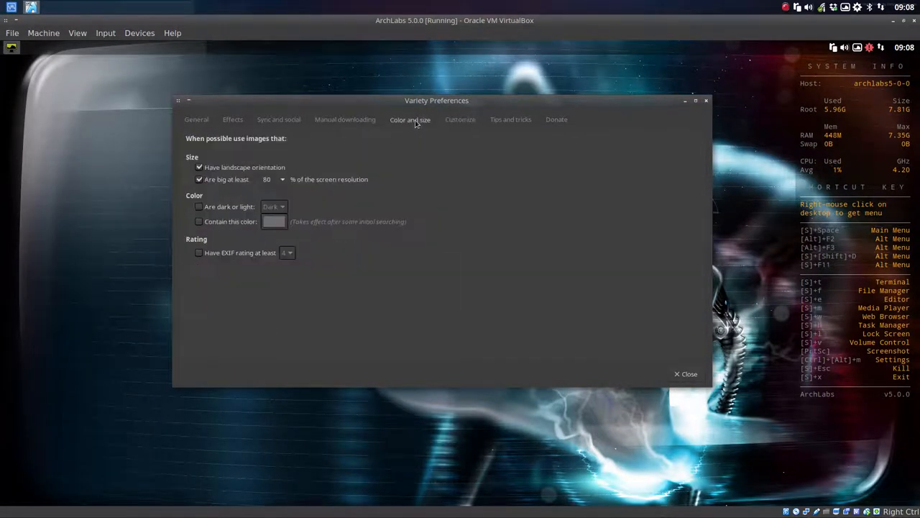
mouse_move(273, 171)
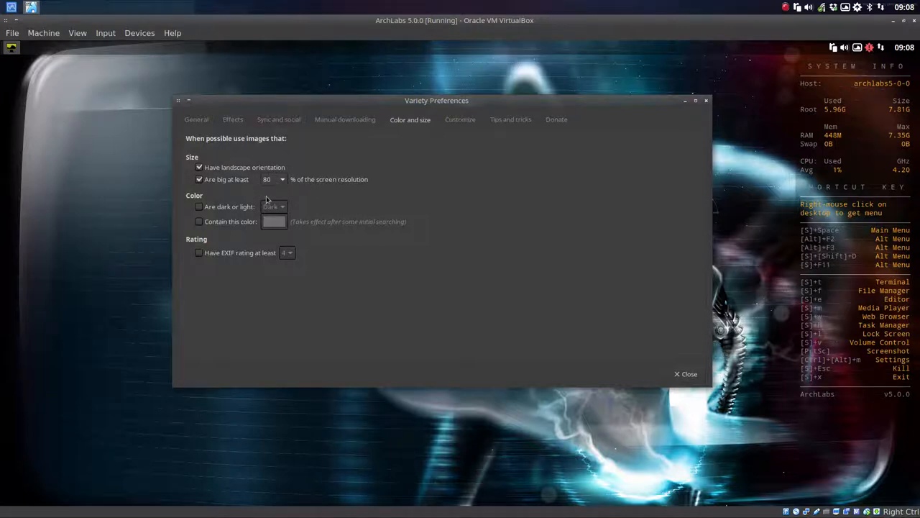
mouse_move(358, 122)
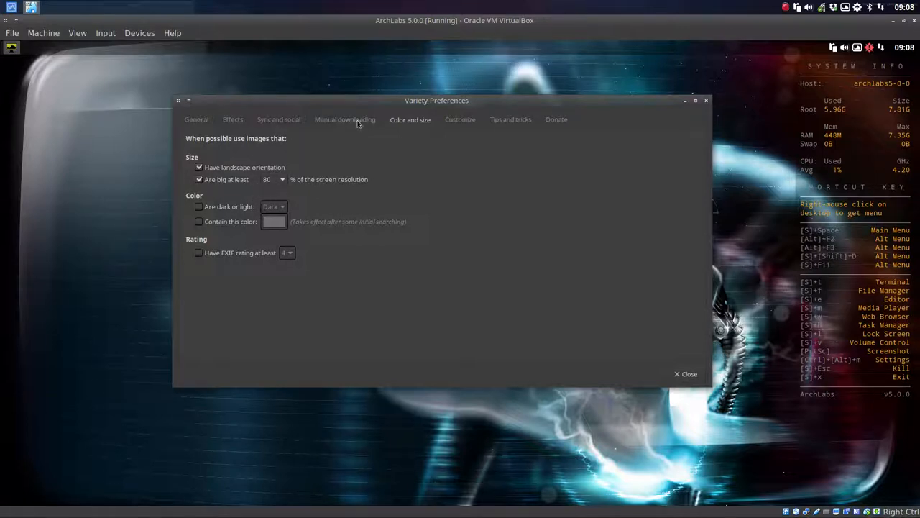
click(279, 120)
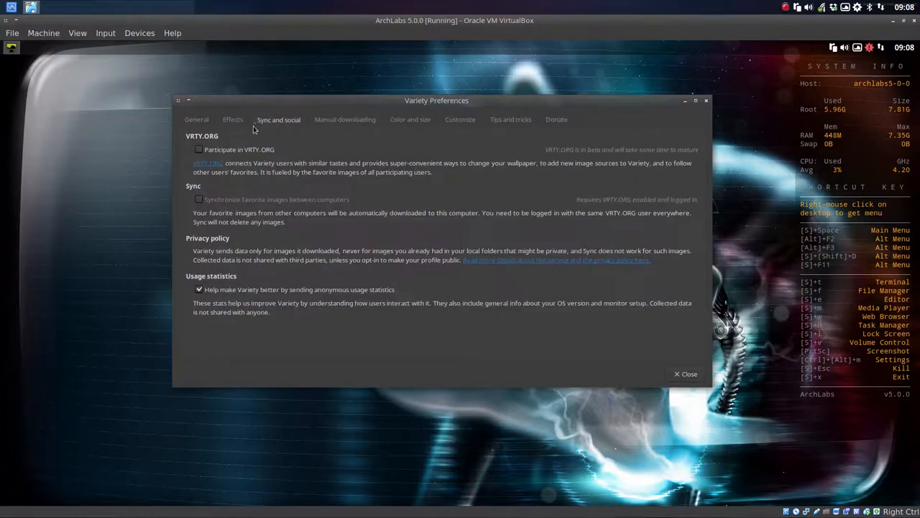
click(195, 120)
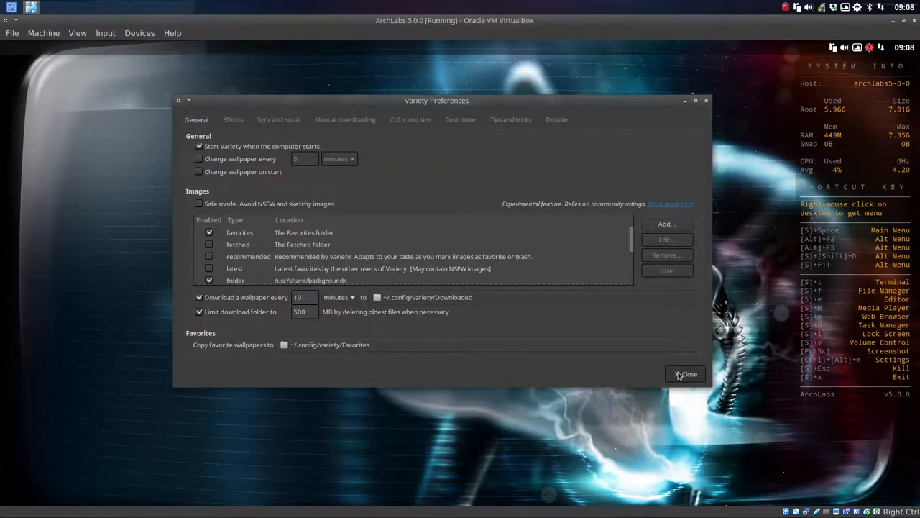
click(684, 374)
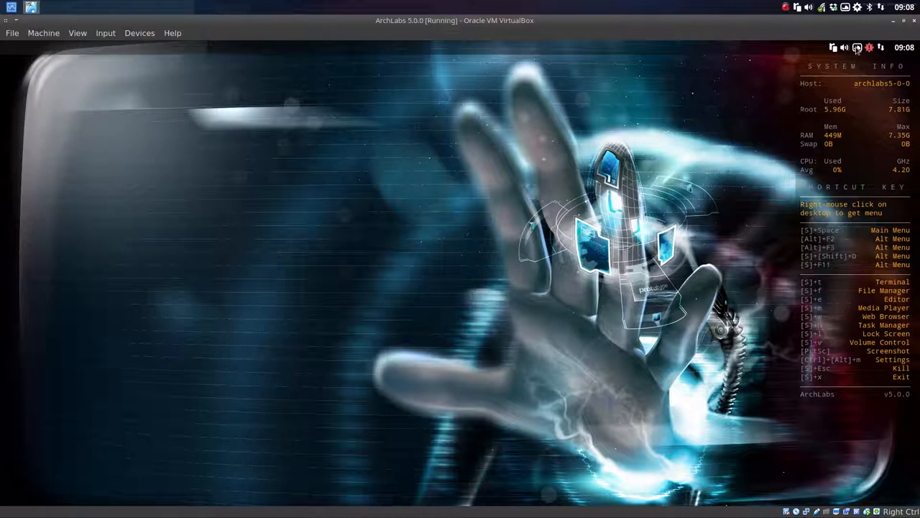
mouse_move(468, 386)
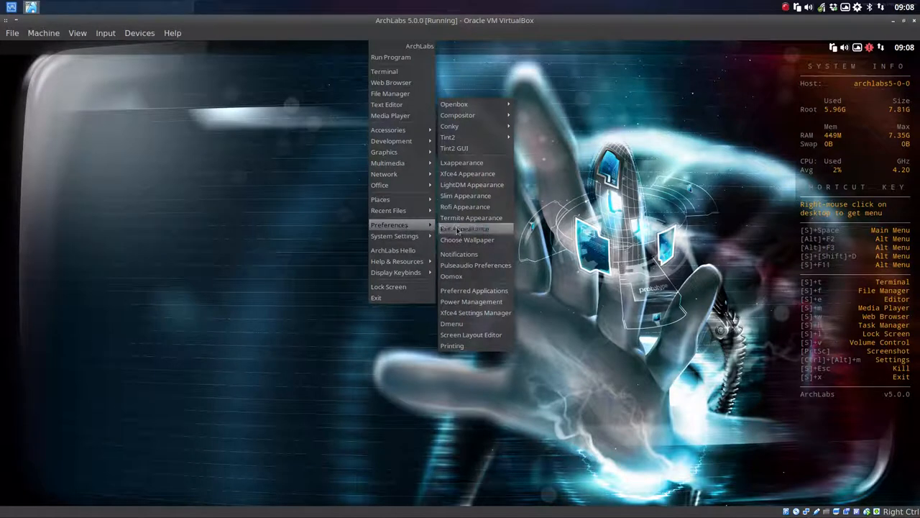
mouse_move(468, 239)
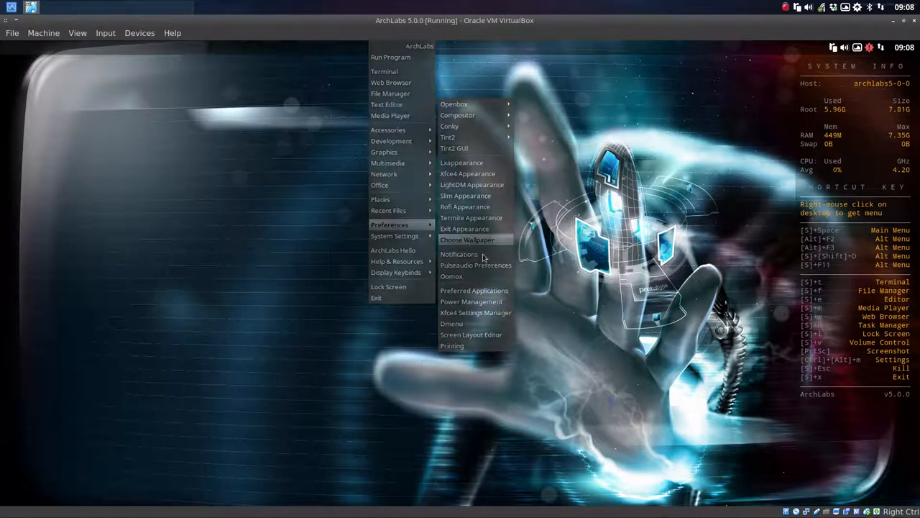
In Nitrogen, apply transfer-orange-3840x2160-4k.jpg as the wallpaper and close the chooser.
click(467, 239)
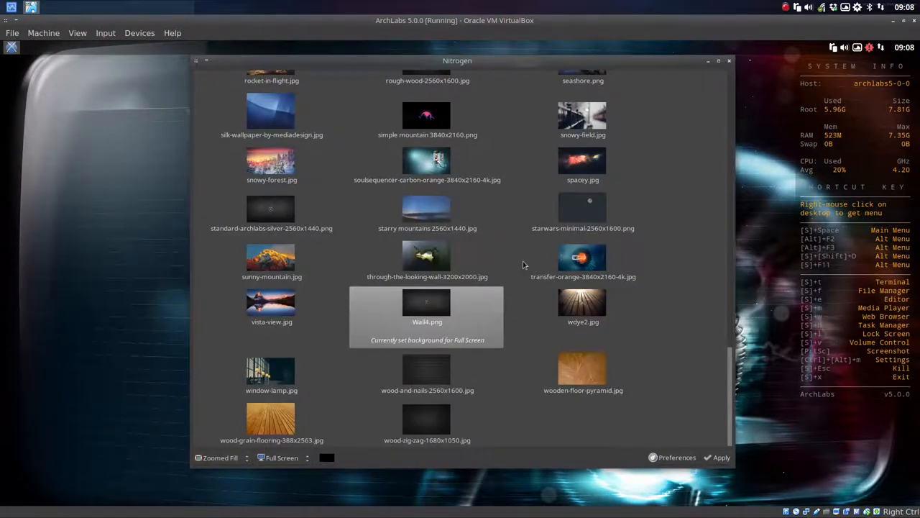
click(582, 259)
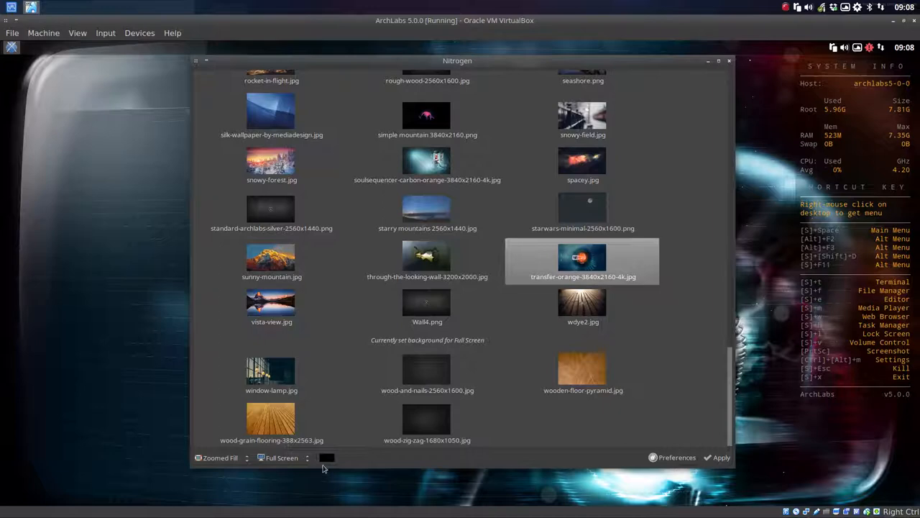
click(719, 457)
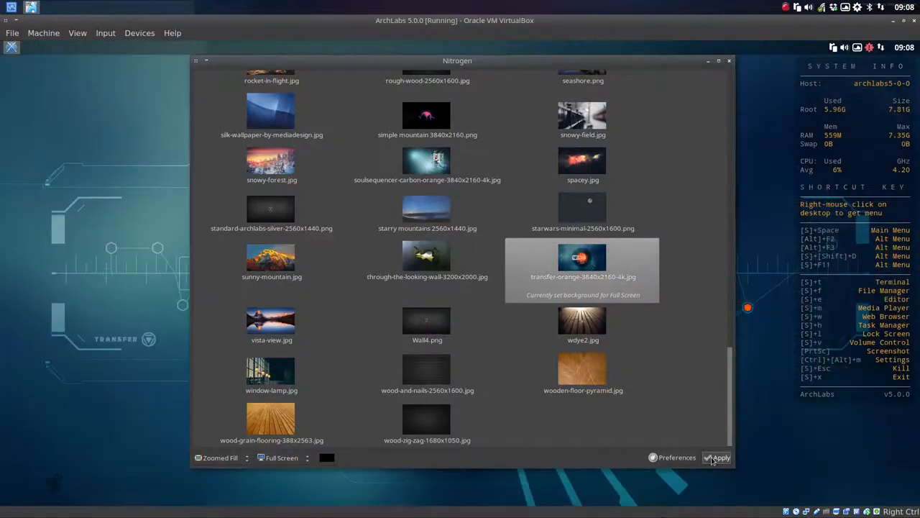
click(719, 457)
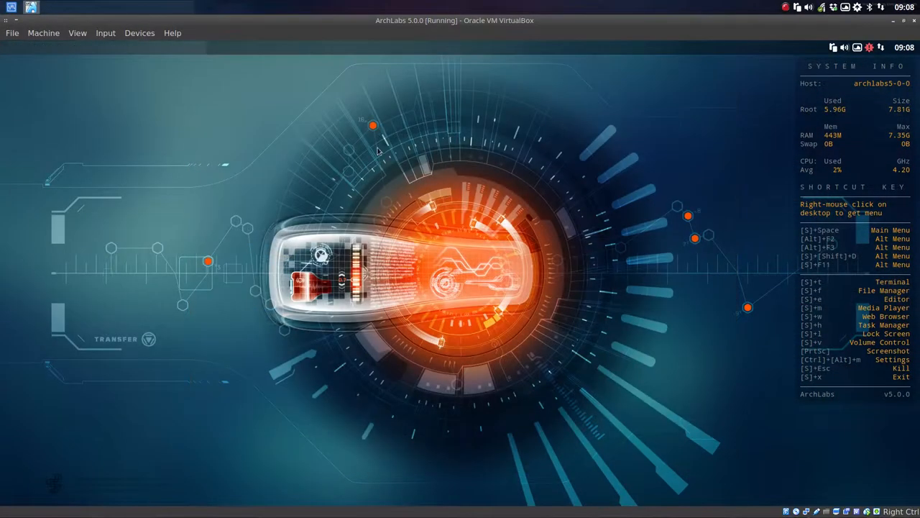
mouse_move(492, 424)
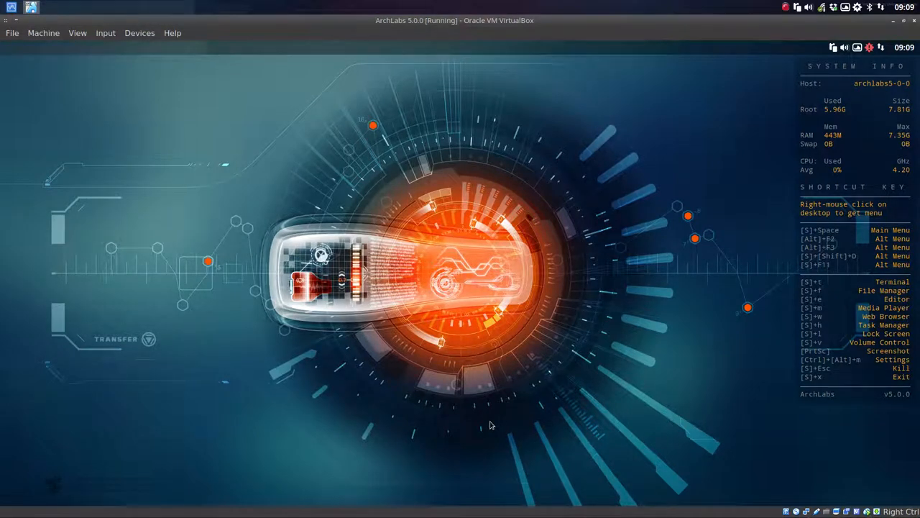
mouse_move(860, 50)
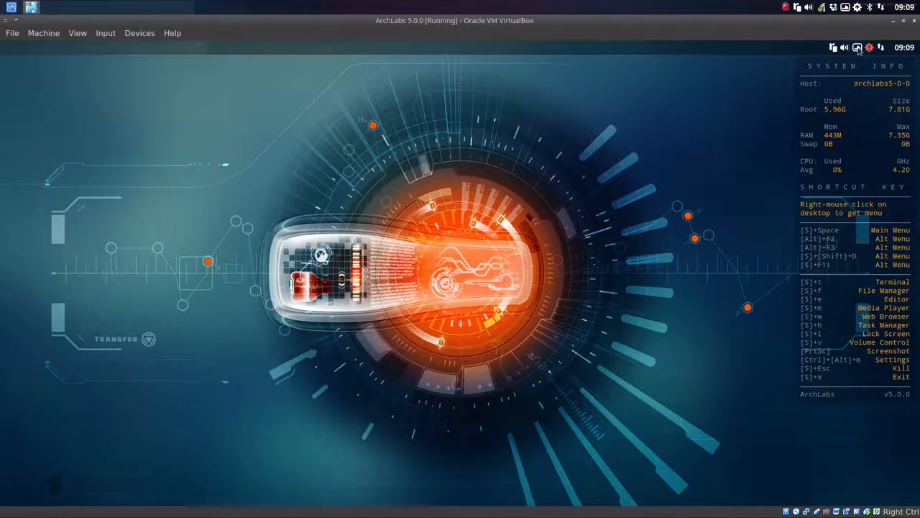
From Variety's selector, try the lantern-lit alley photo, settle on the wooden prayer plaques, and close the strip.
click(857, 48)
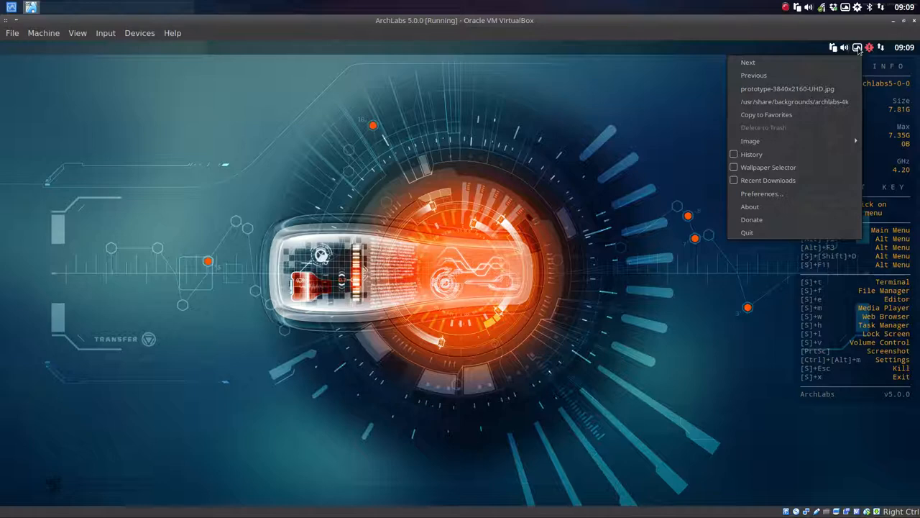
click(768, 167)
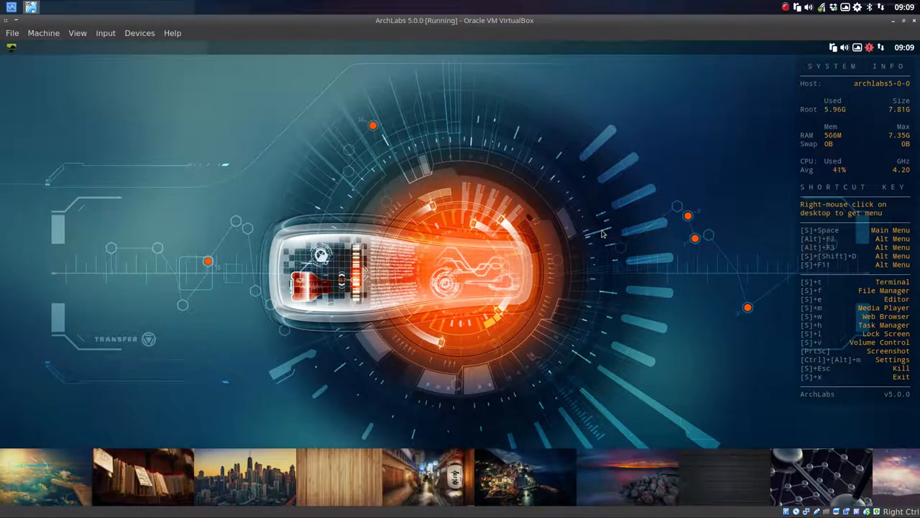
click(429, 477)
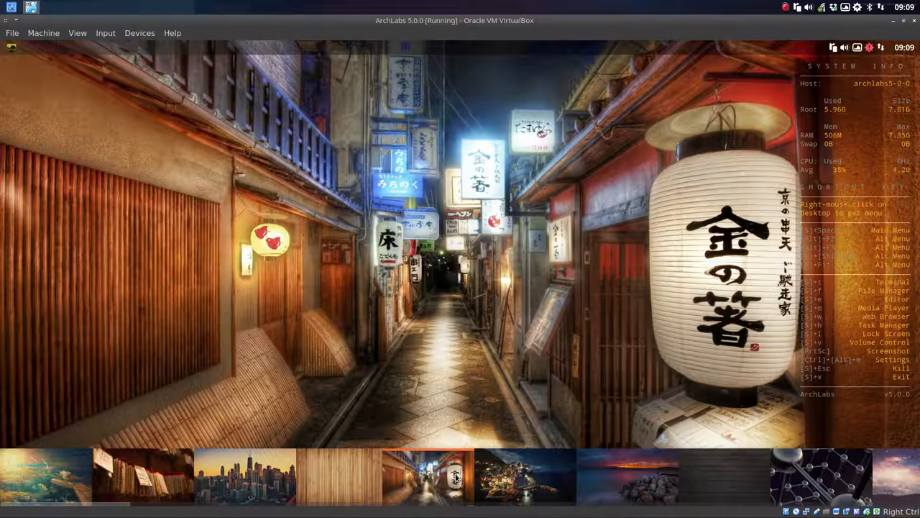
click(144, 476)
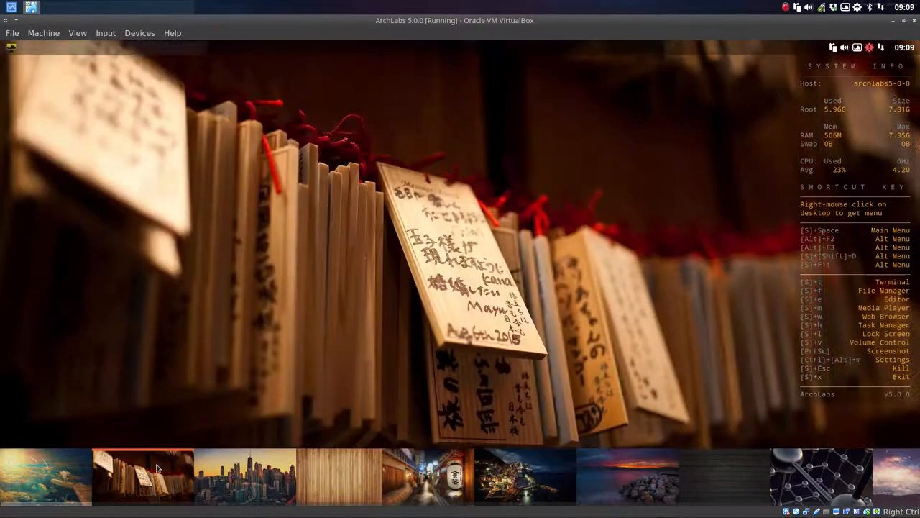
mouse_move(304, 439)
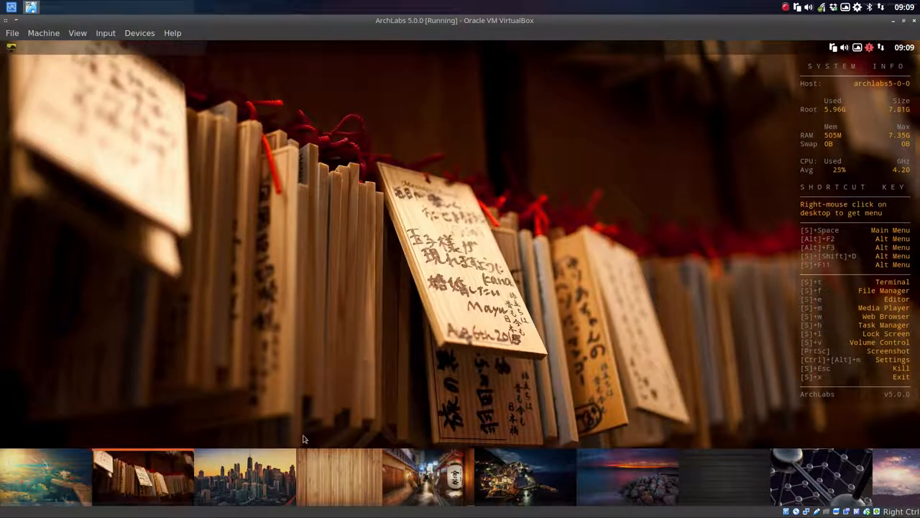
mouse_move(860, 55)
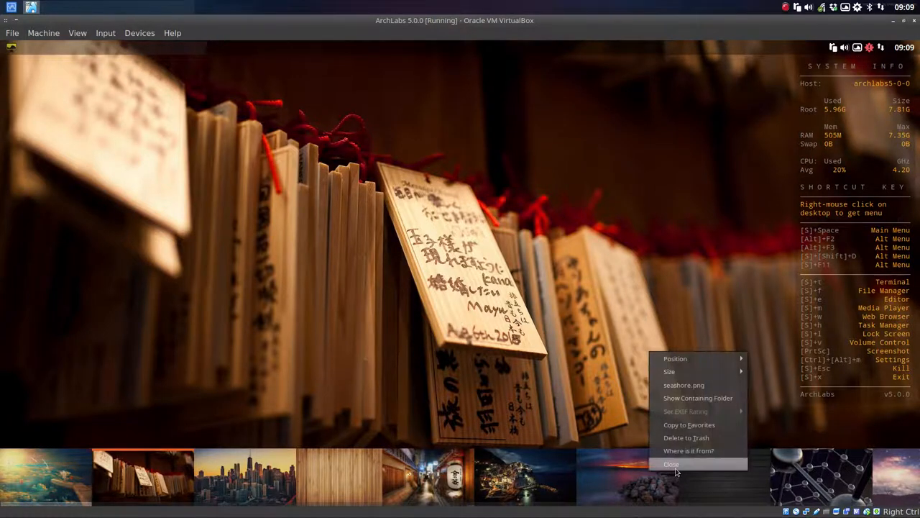
click(670, 463)
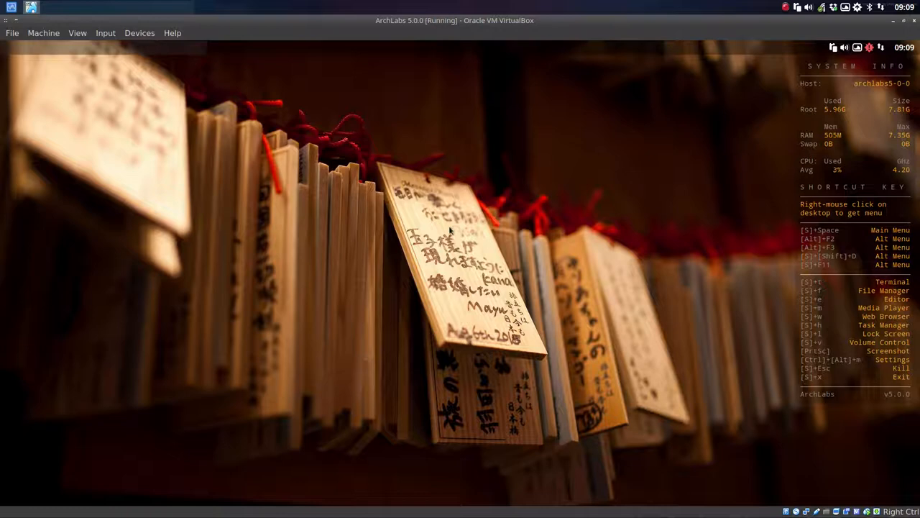